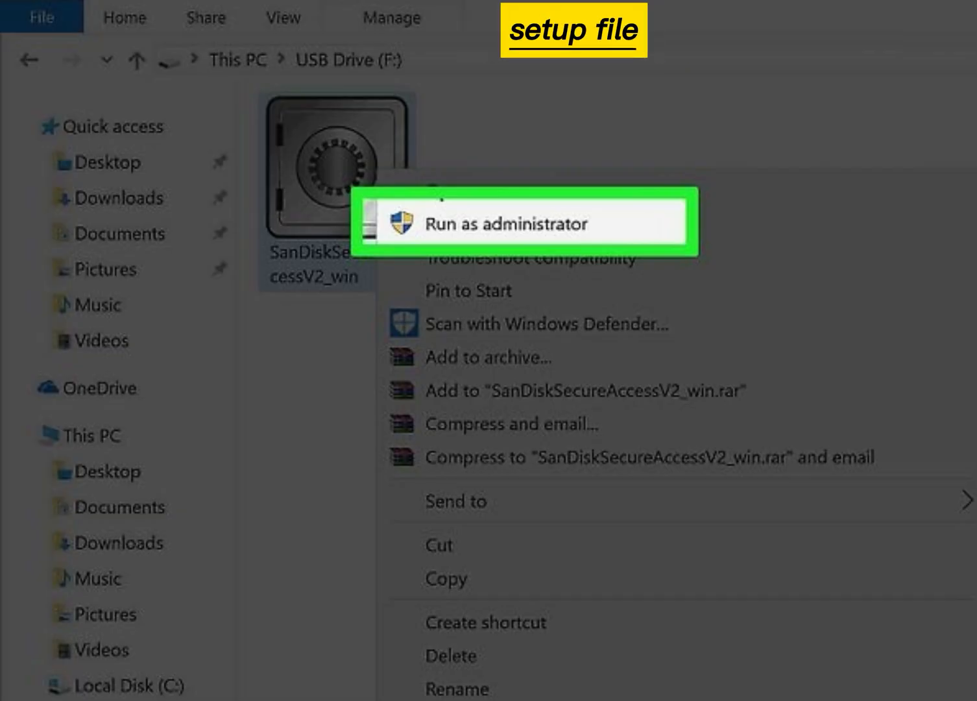
Step: Run SanDiskSecureAccessV2_win as administrator and confirm the new vault password with its hint
click(528, 223)
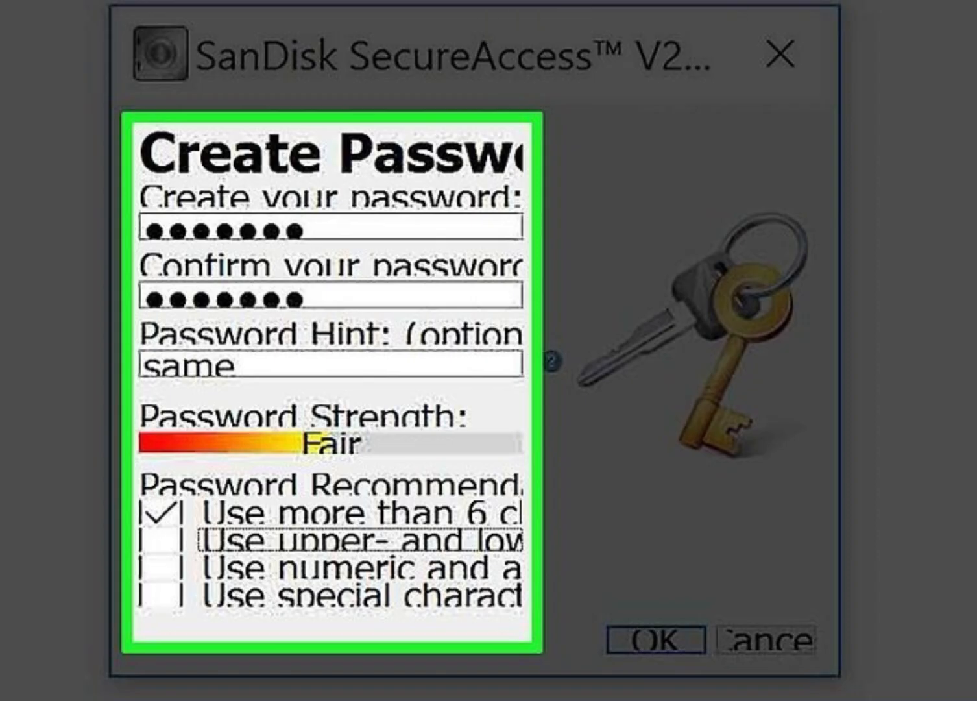
click(653, 641)
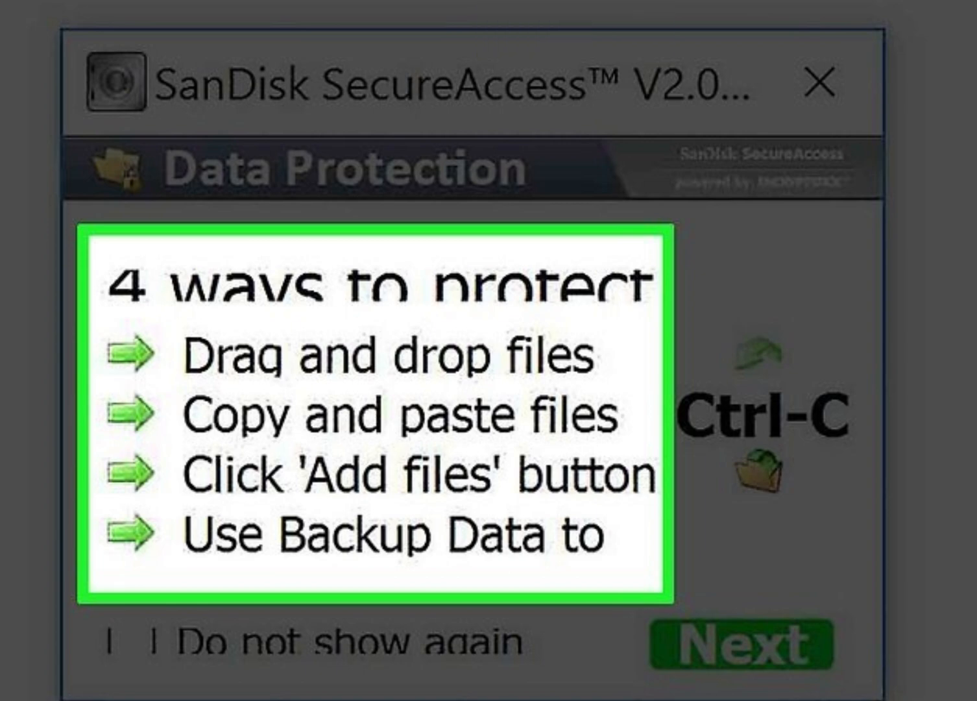
Step: Dismiss the Data Protection tips so a desktop file starts encrypting into My Vault
click(734, 650)
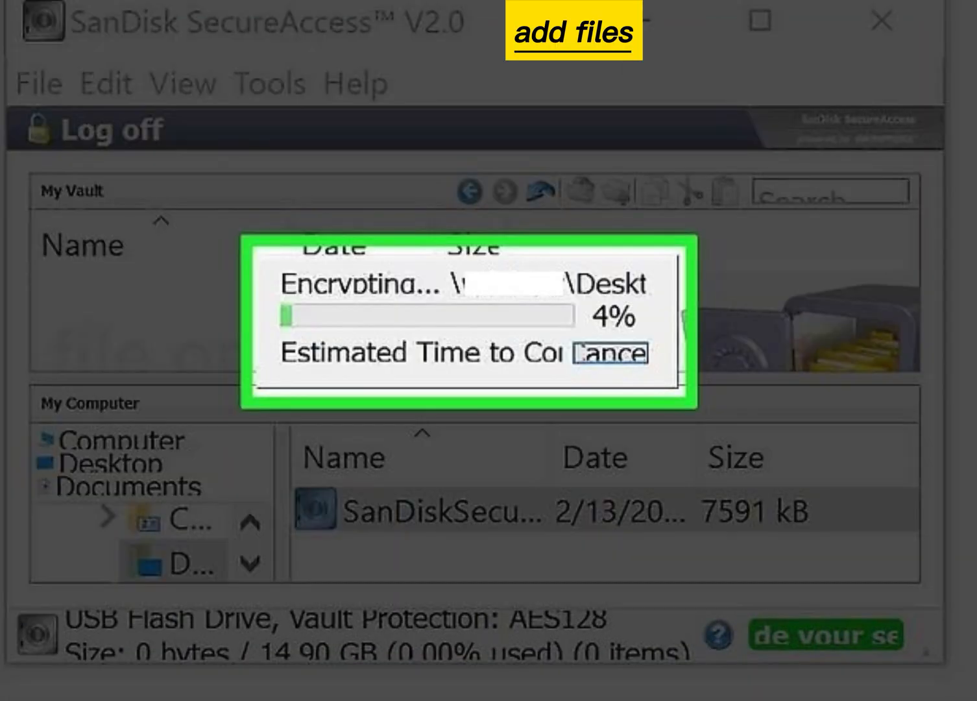
Step: Log off the vault, then log back in with the password to see the one encrypted file
click(267, 99)
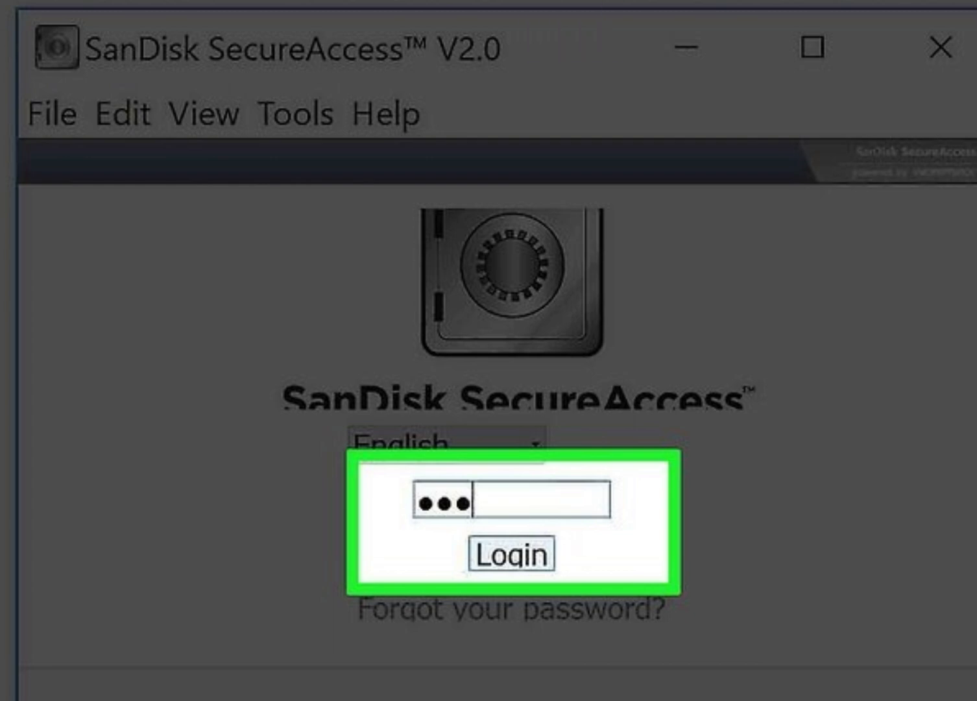
click(511, 553)
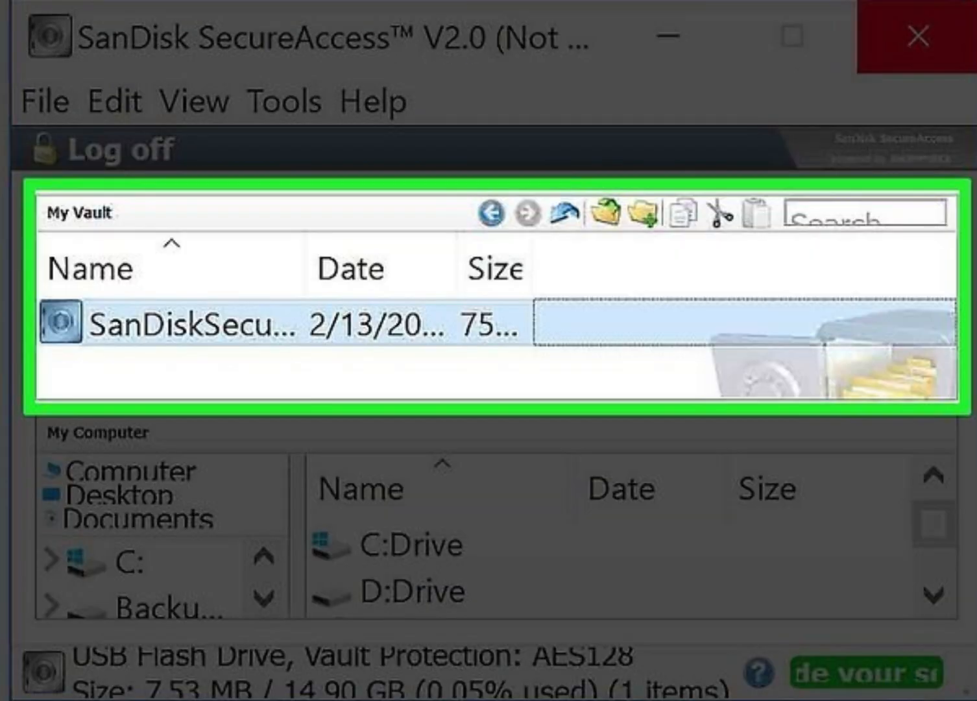